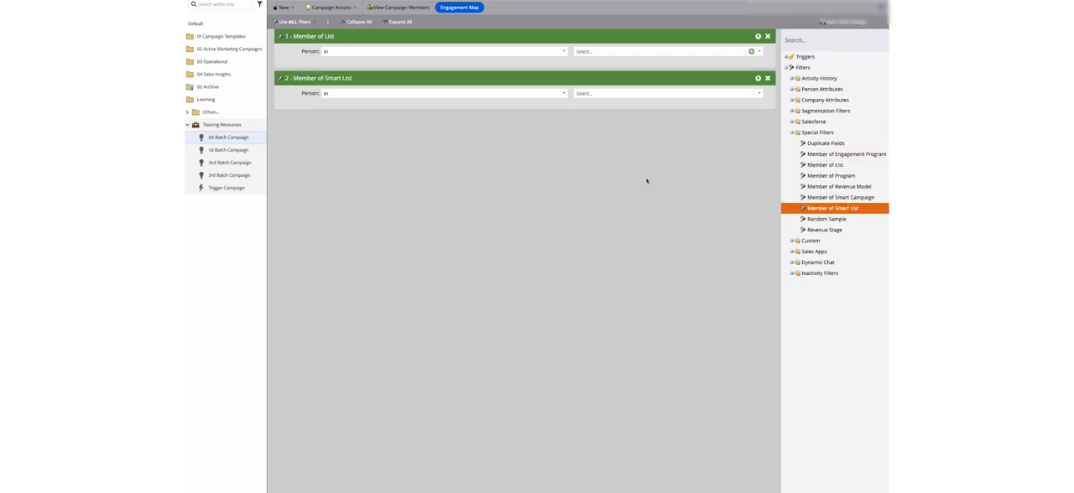
pyautogui.moveTo(399, 7)
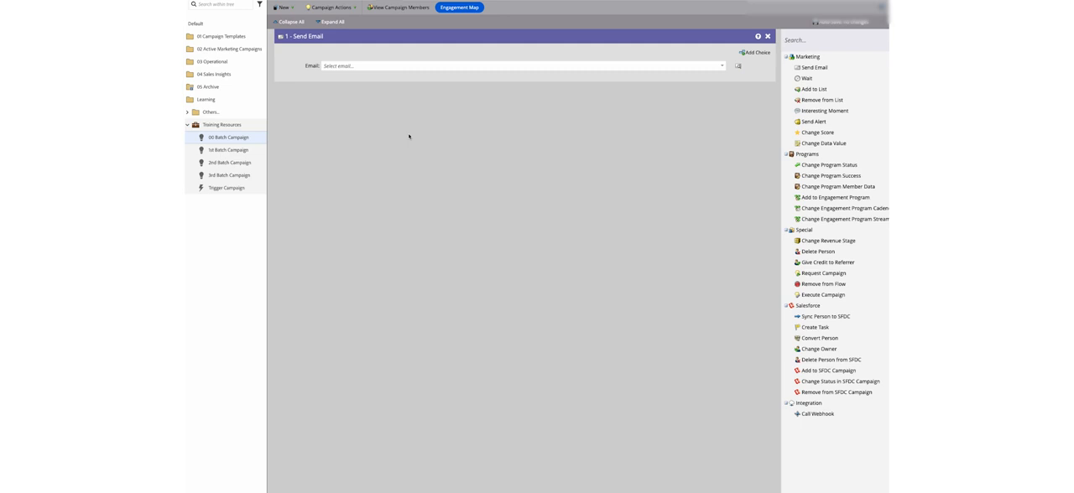
pyautogui.moveTo(403, 101)
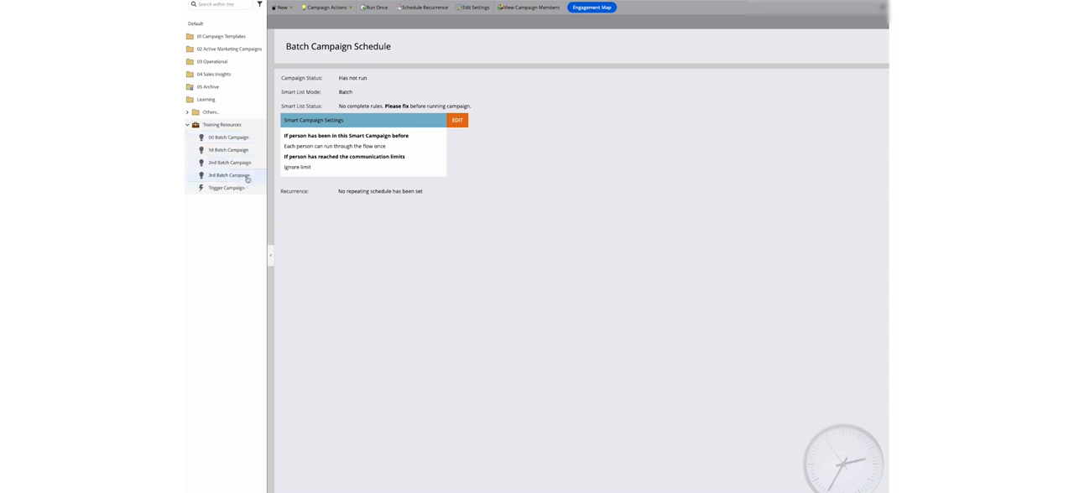
# Open the 3rd Batch Campaign overview showing Smart List, Flow, Schedule and Results
pyautogui.click(228, 175)
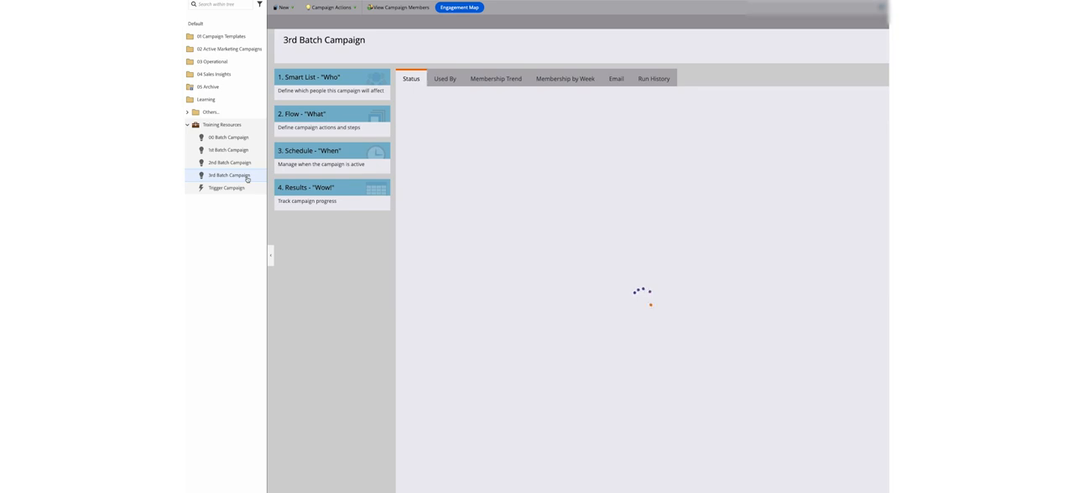